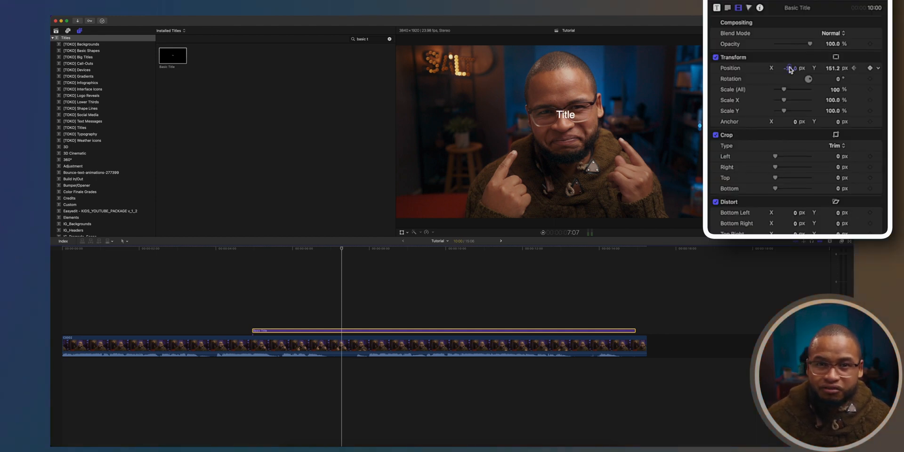
Set the title's Transform Position X to about -471 px, left of the subject's face
drag(791, 68, 782, 68)
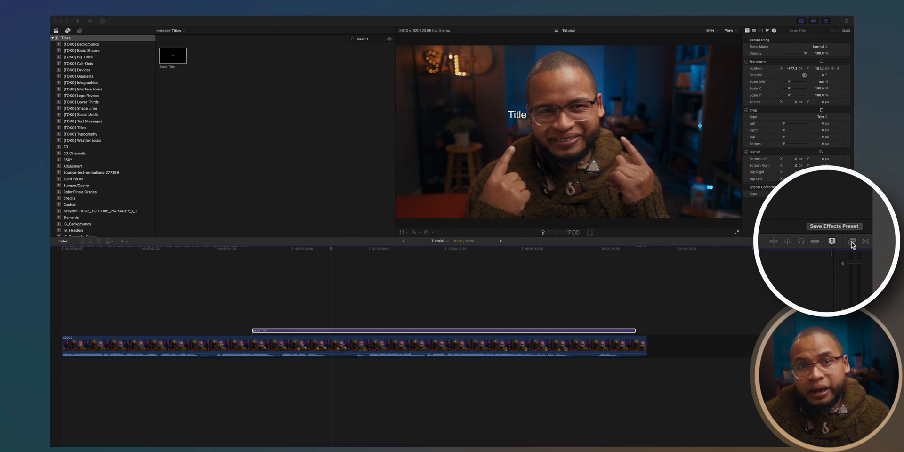
Show the Masks category in the Effects browser
click(832, 241)
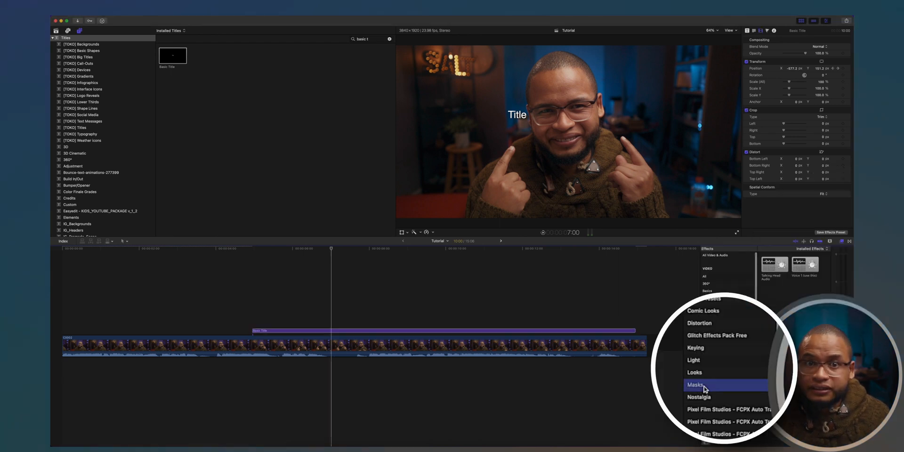
click(698, 385)
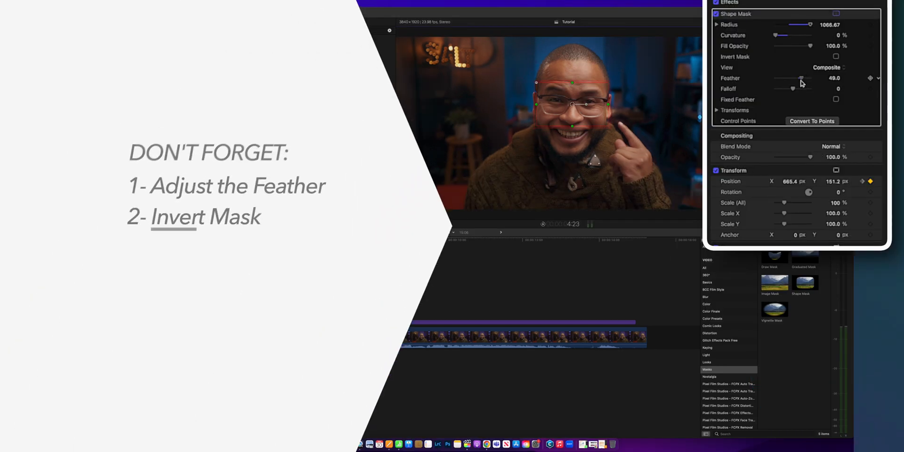
Lower the Shape Mask feather to 11 and invert the mask
drag(807, 78, 793, 78)
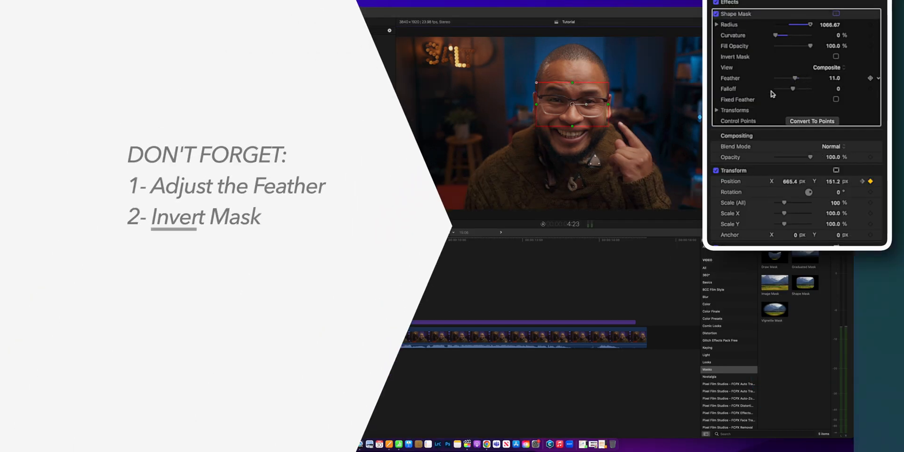
click(835, 57)
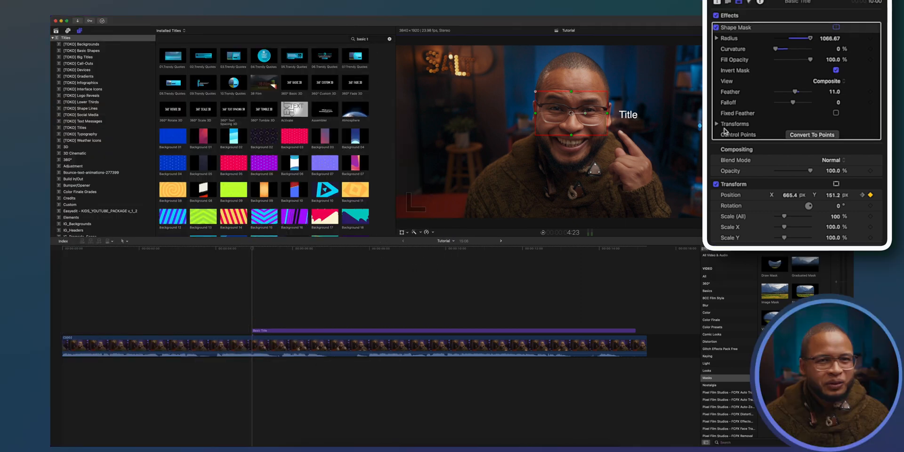
Drag the mask's onscreen handles into a wide rectangle in the upper-left of the frame
click(716, 124)
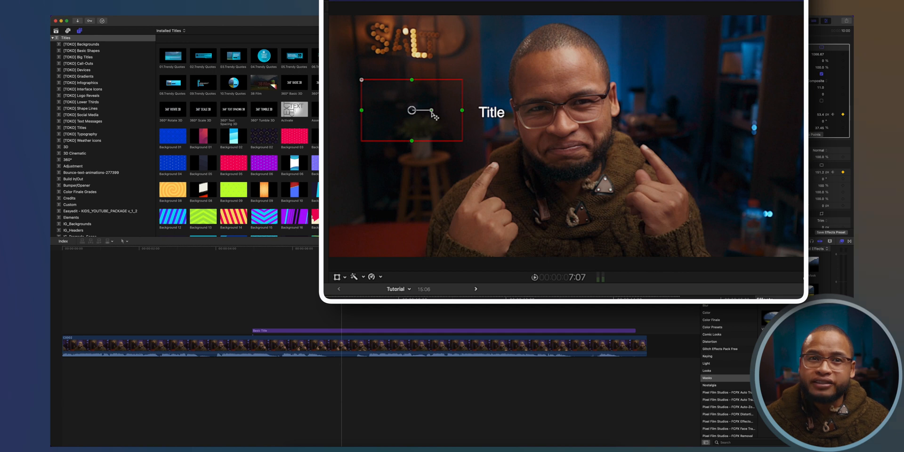
drag(412, 109, 542, 112)
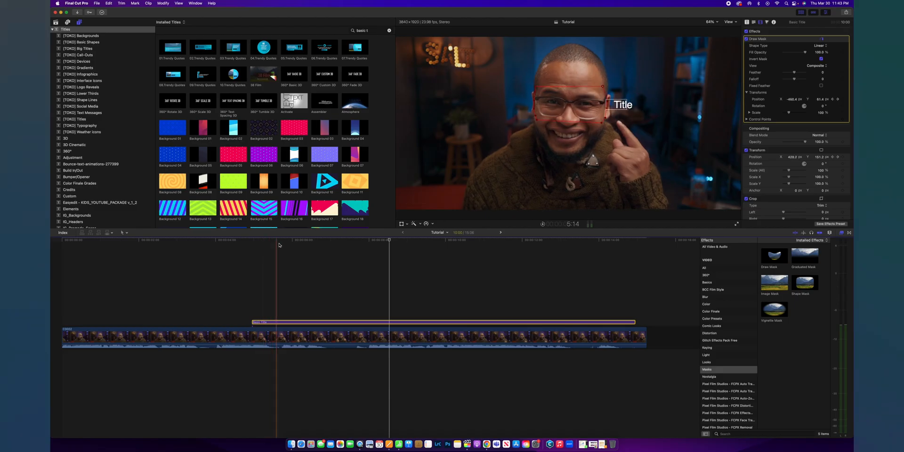
drag(622, 104, 511, 104)
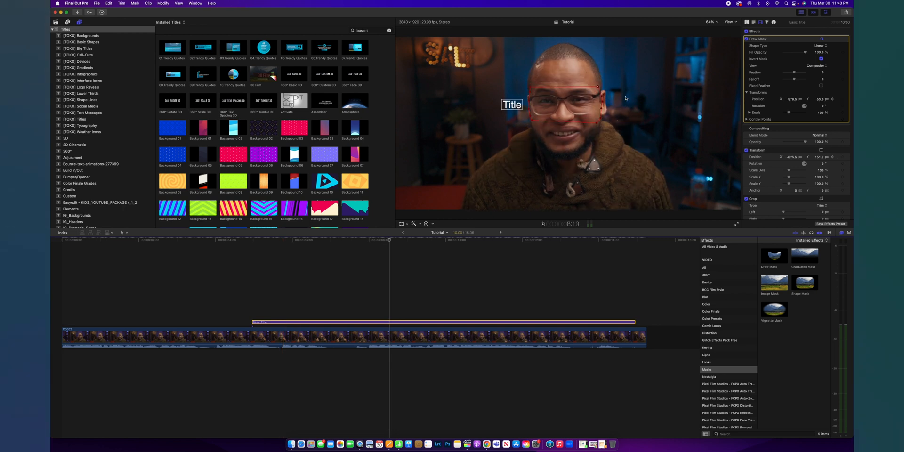